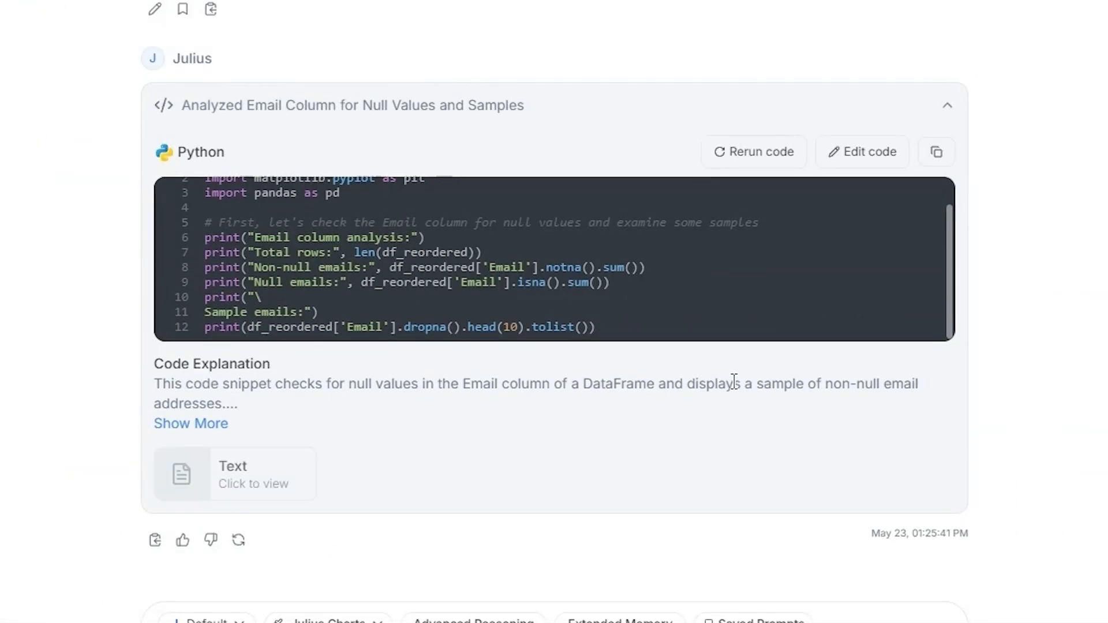
scroll("down", 3)
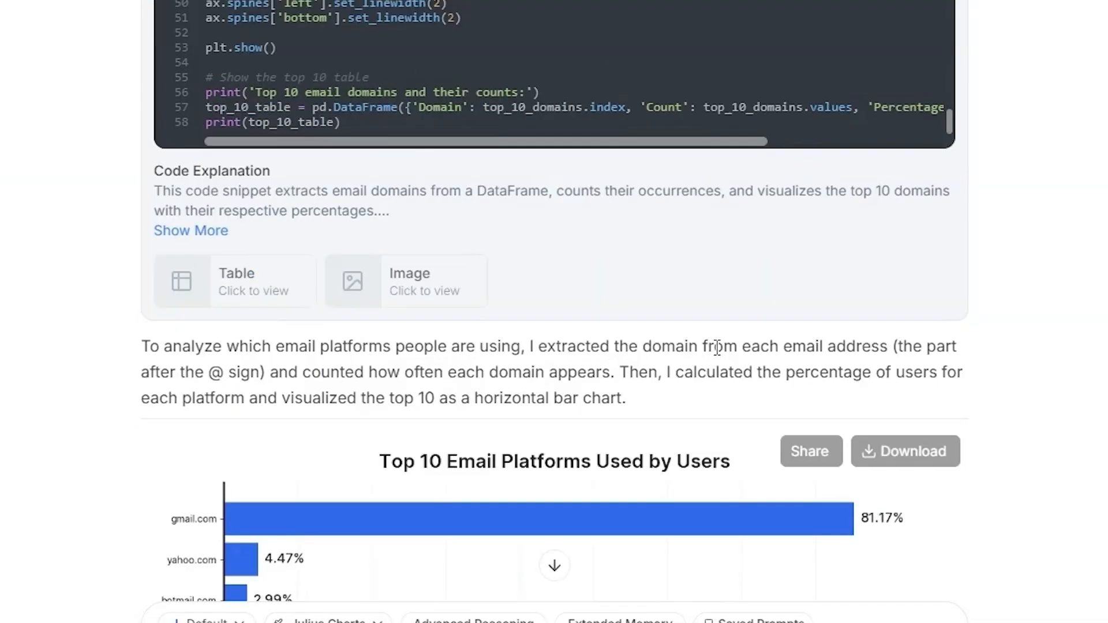